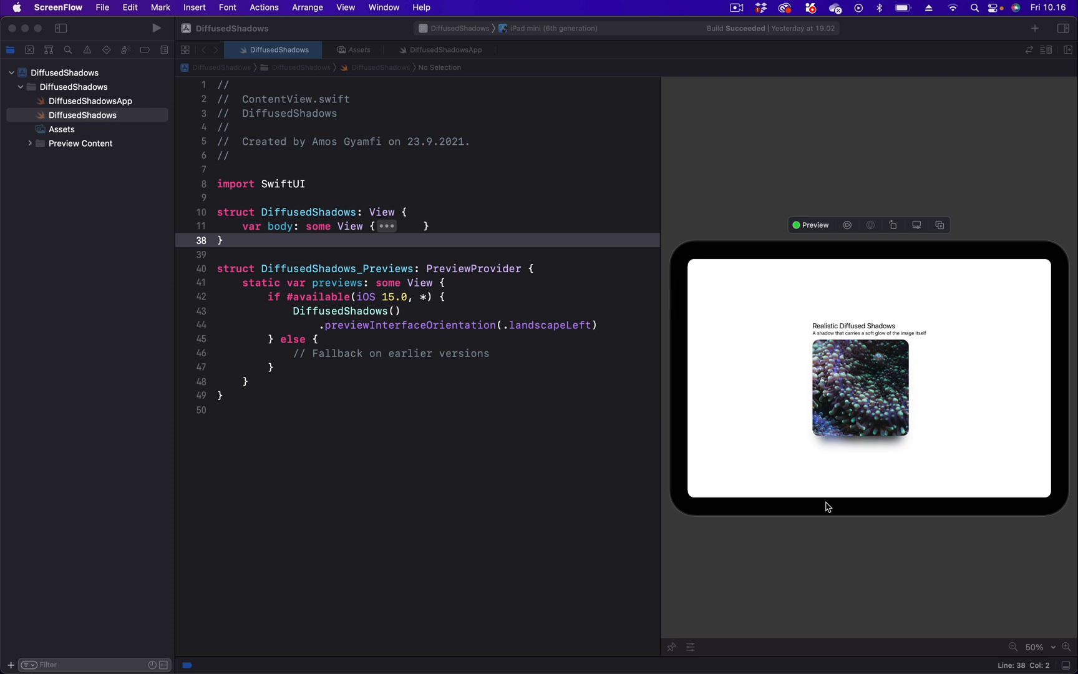
mouse_move(887, 443)
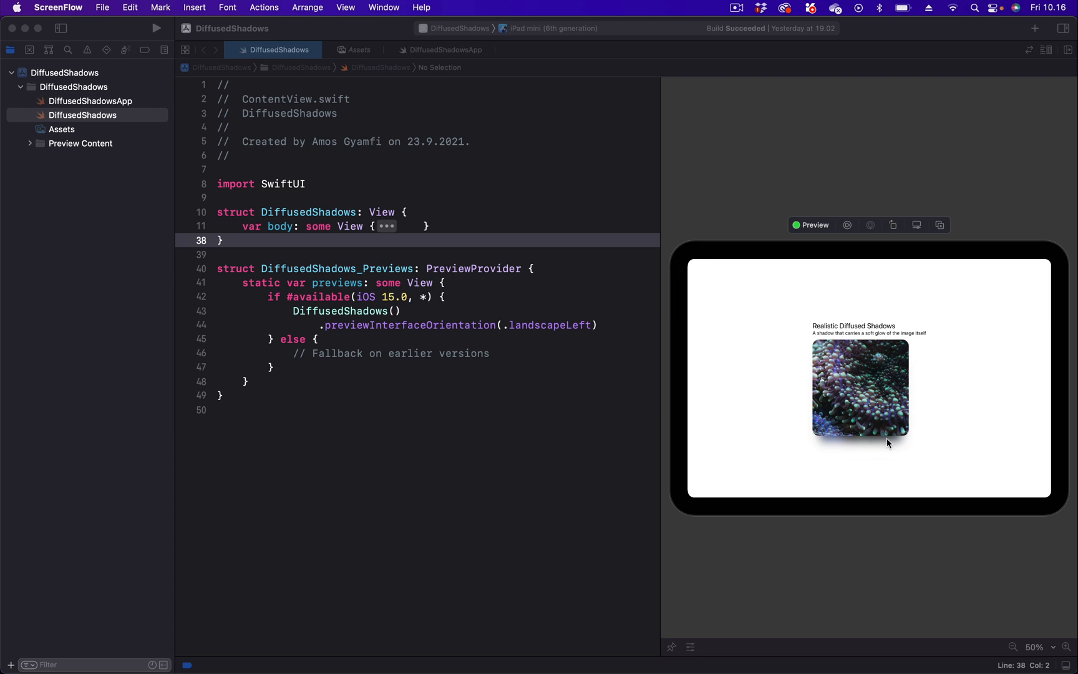
mouse_move(861, 406)
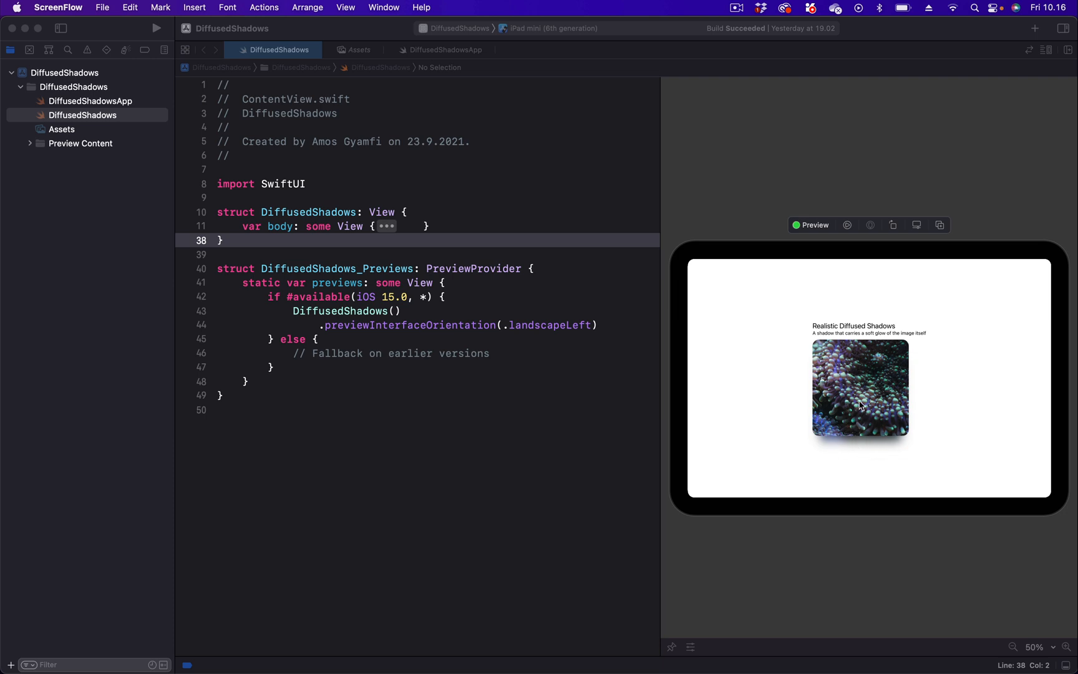
mouse_move(854, 446)
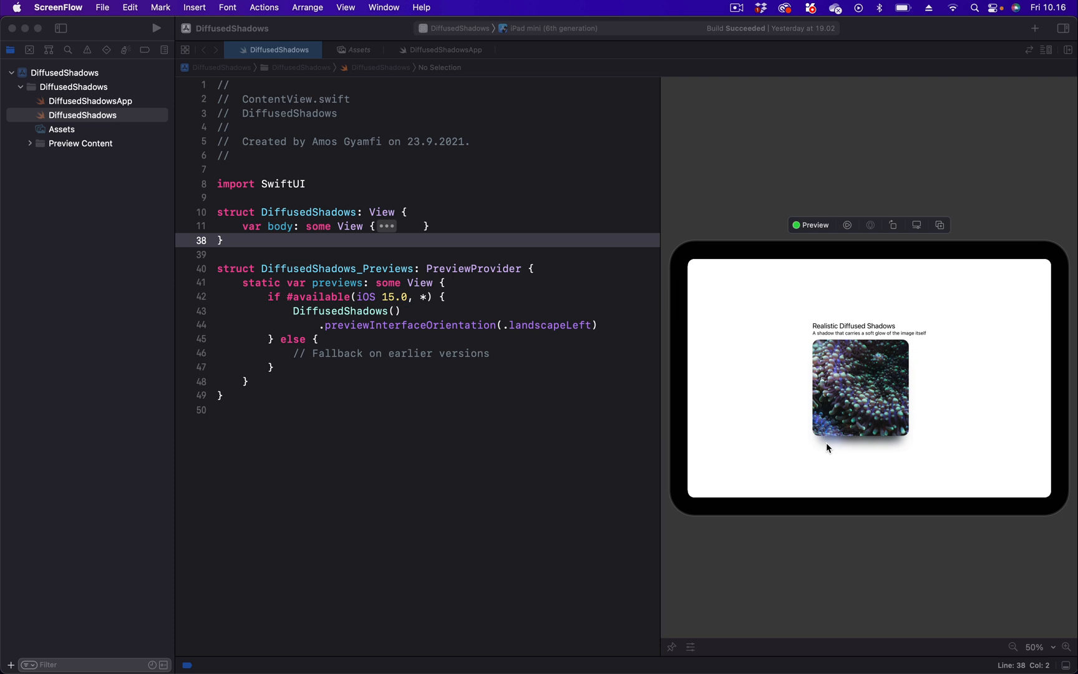
mouse_move(902, 448)
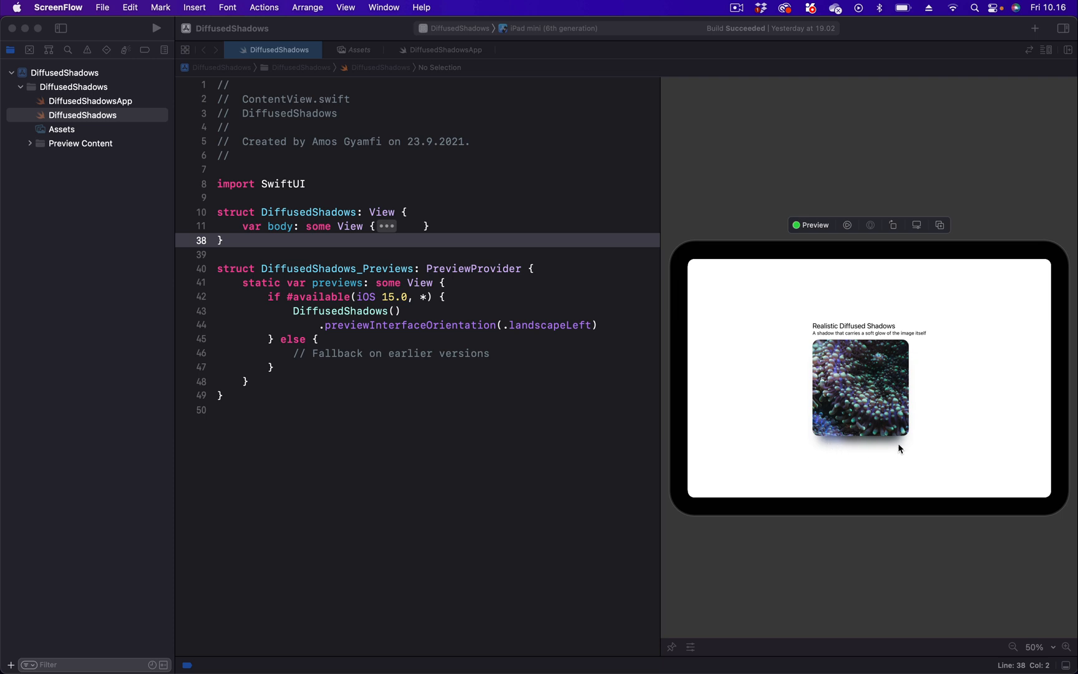
mouse_move(878, 505)
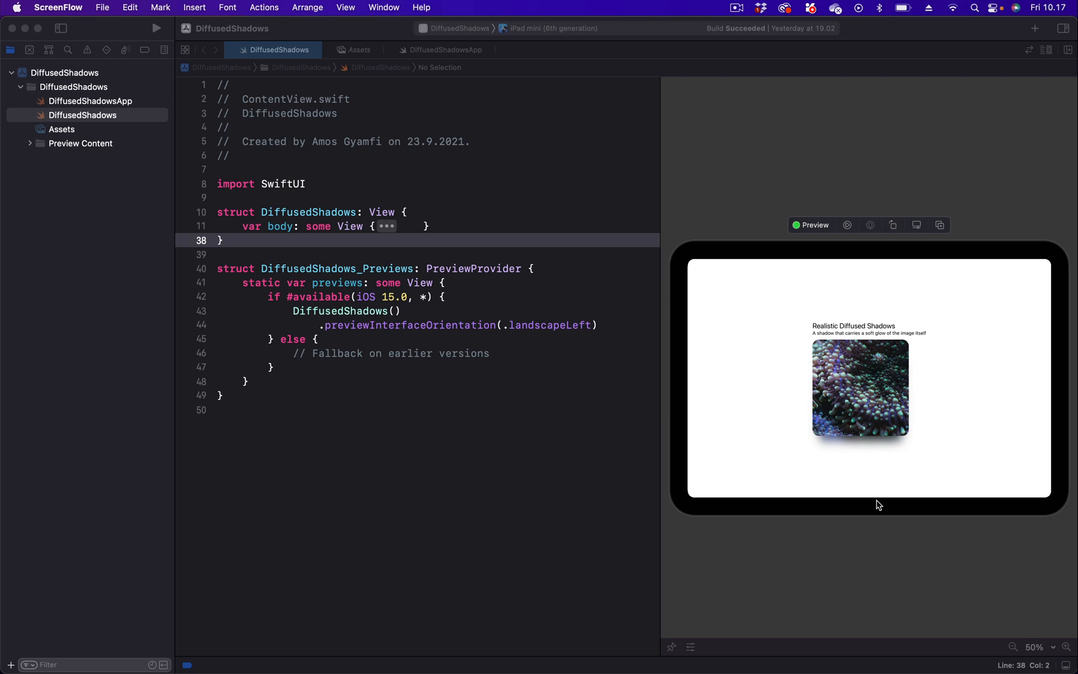
mouse_move(858, 449)
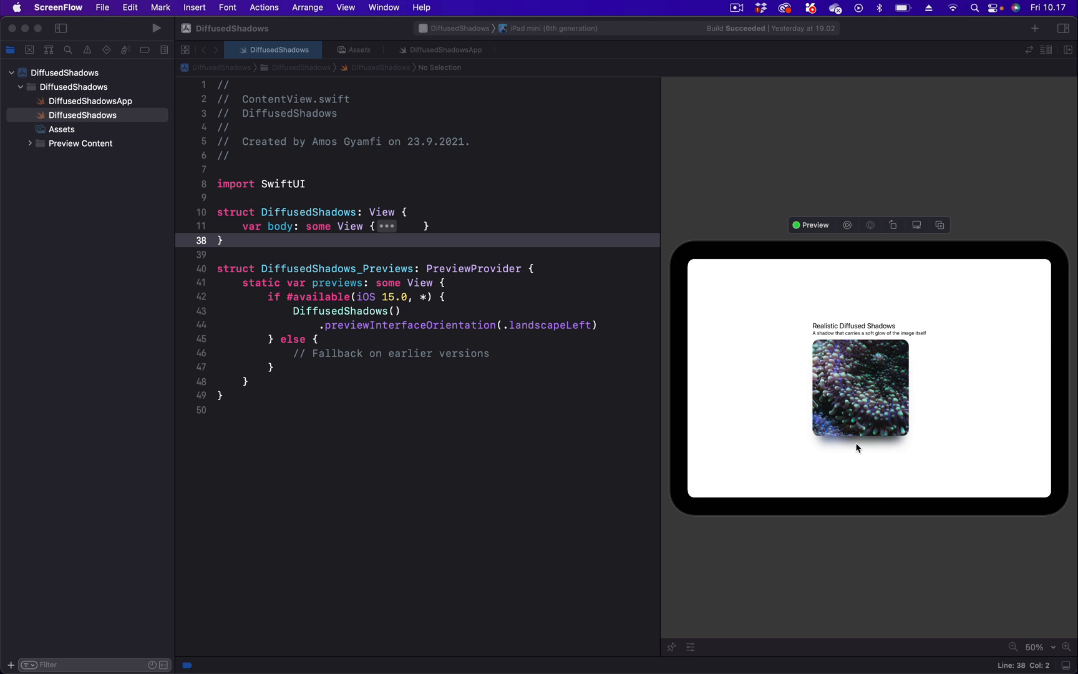
mouse_move(861, 318)
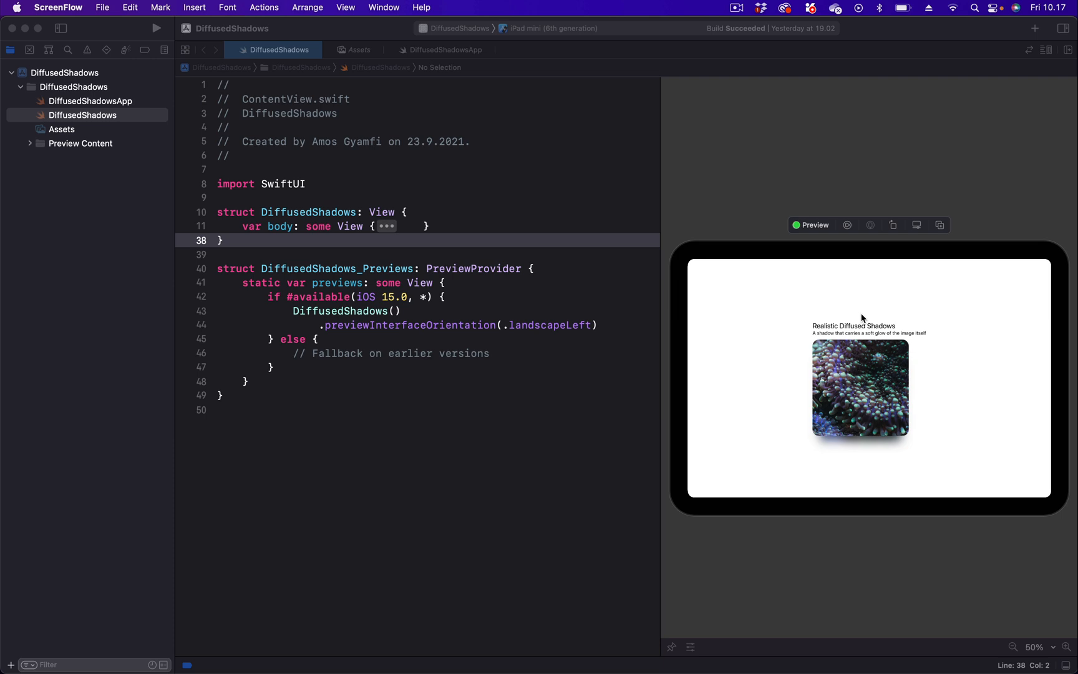
mouse_move(796, 380)
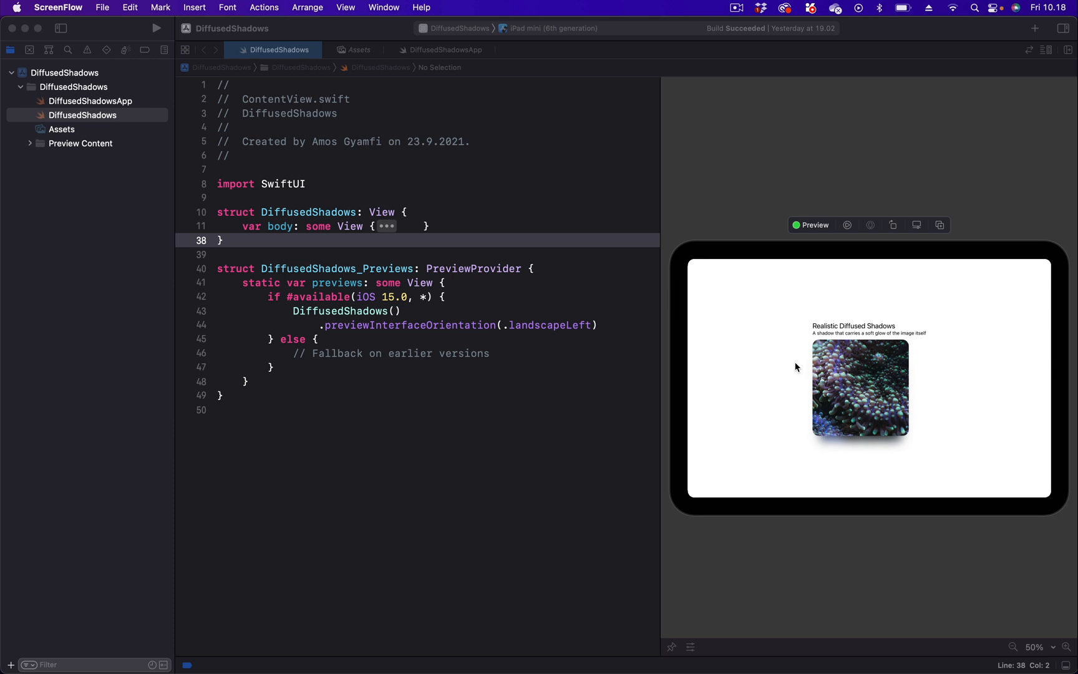
mouse_move(836, 313)
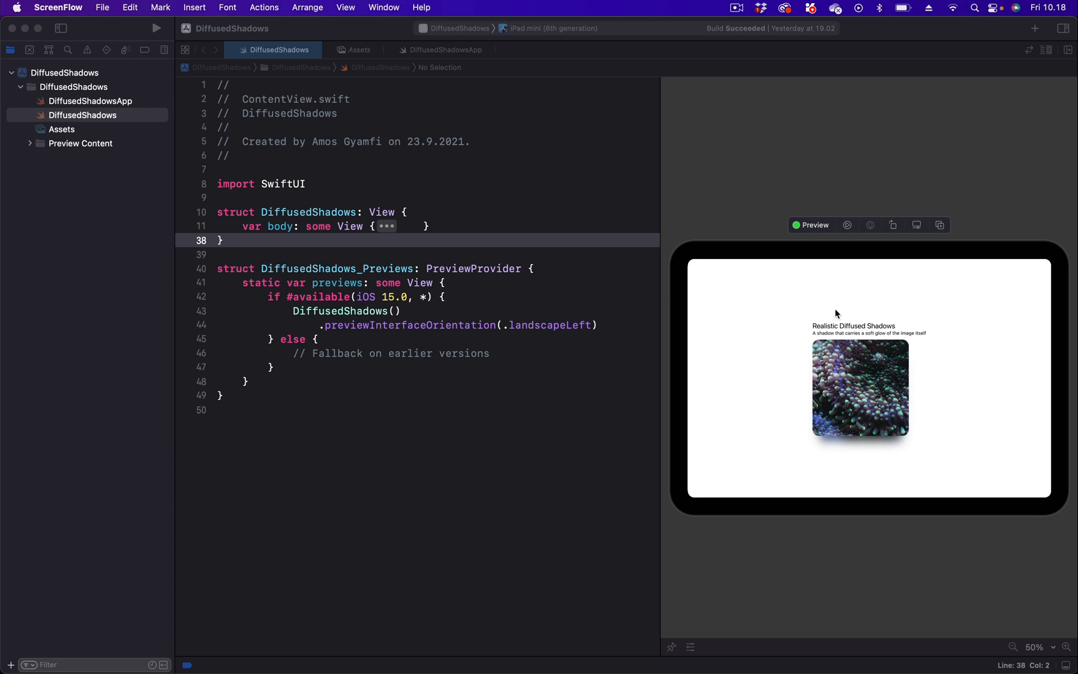
mouse_move(844, 316)
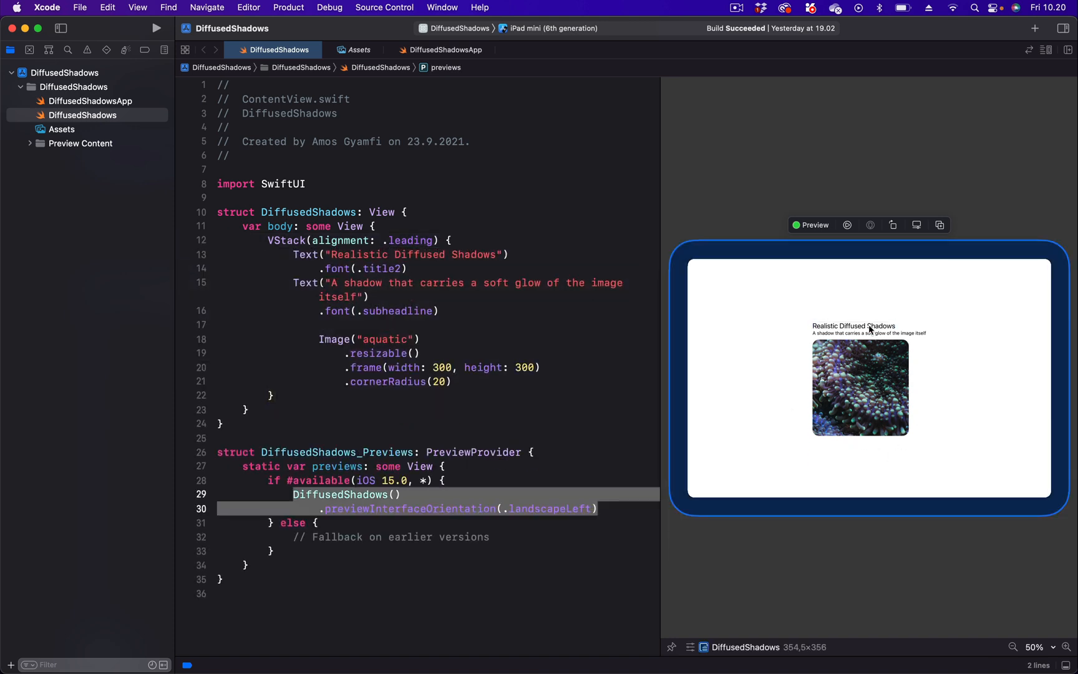
mouse_move(861, 334)
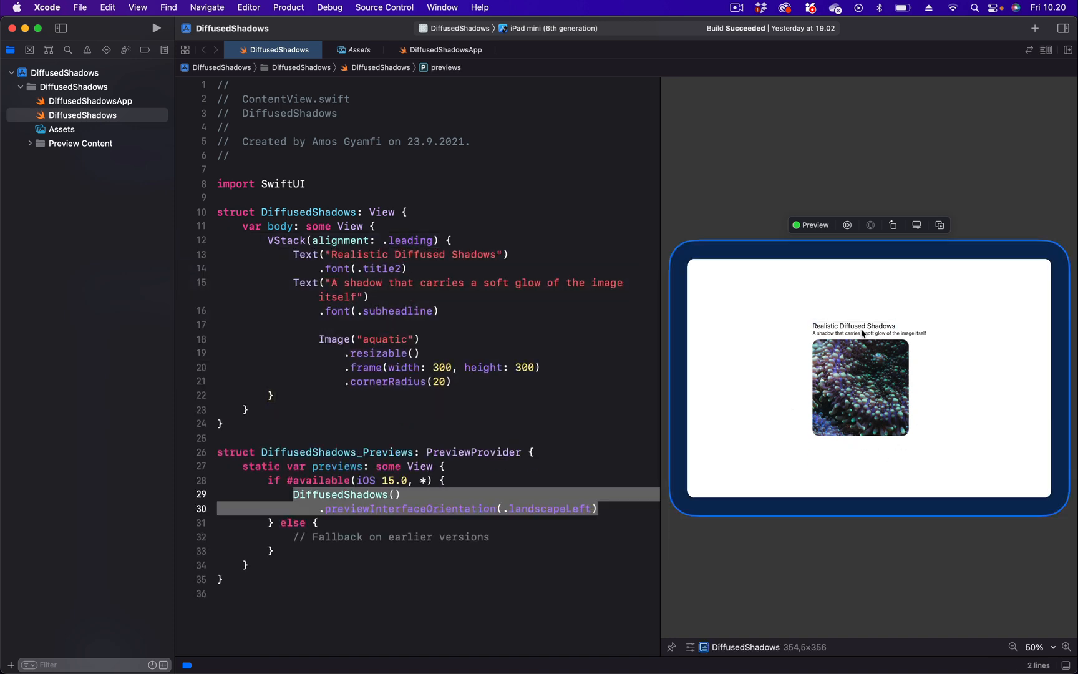
mouse_move(853, 369)
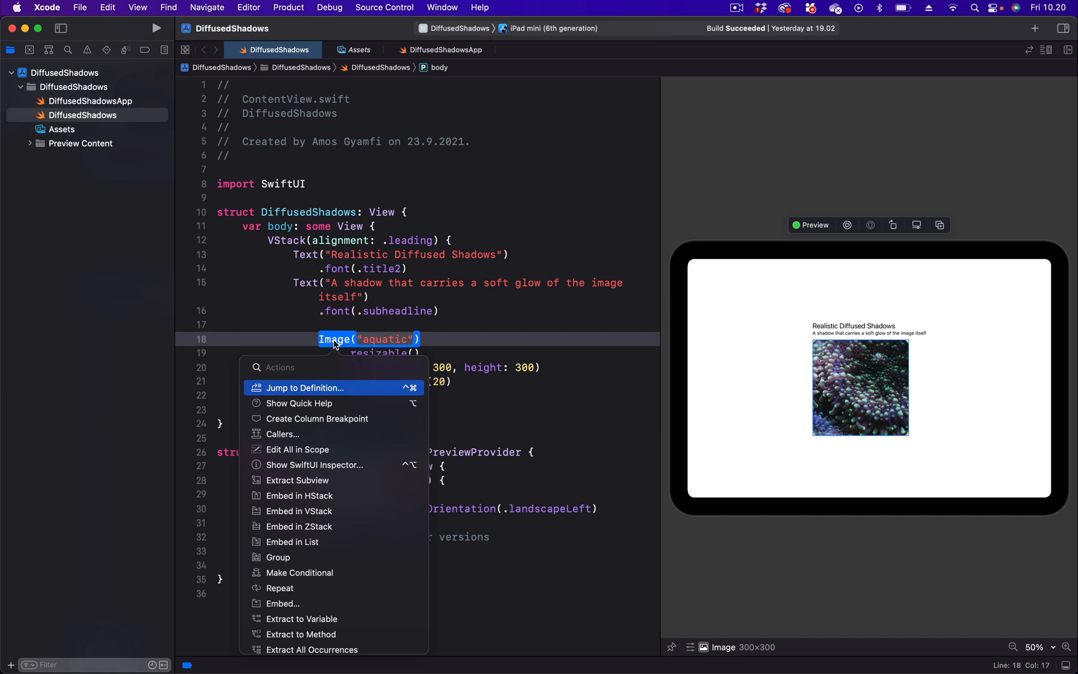
mouse_move(310, 527)
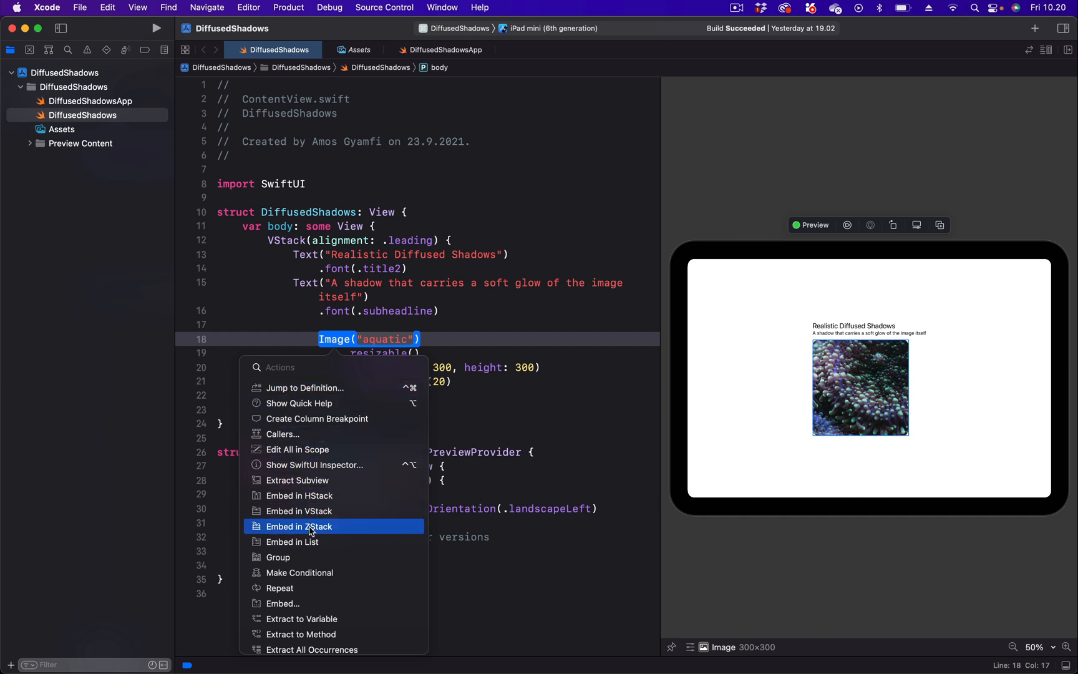
Embed Image("aquatic") in a ZStack holding two identical copies of the rounded image
left_click(298, 526)
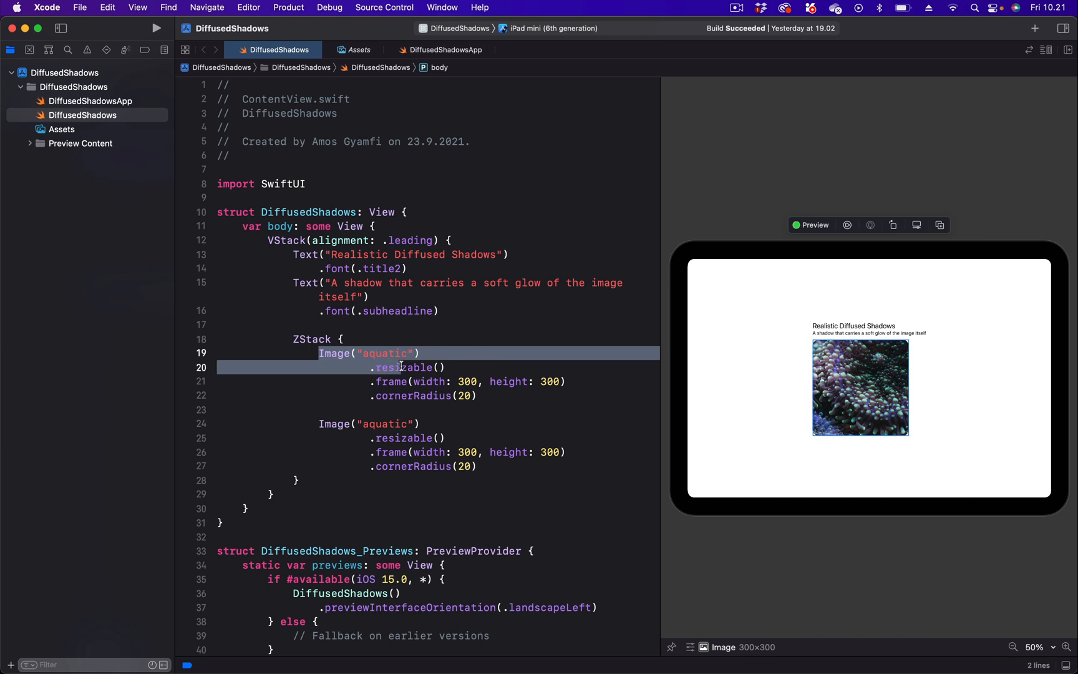
Add .offset(y: 40) to the first image copy so it shows beneath the other
left_click(389, 423)
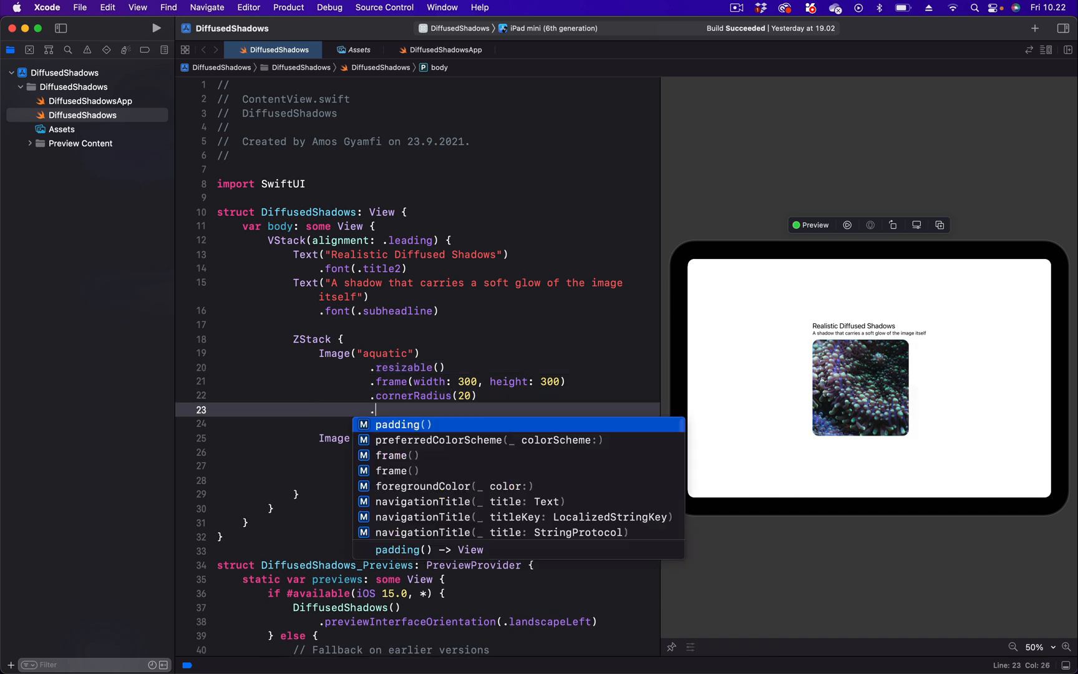
type(".offset()")
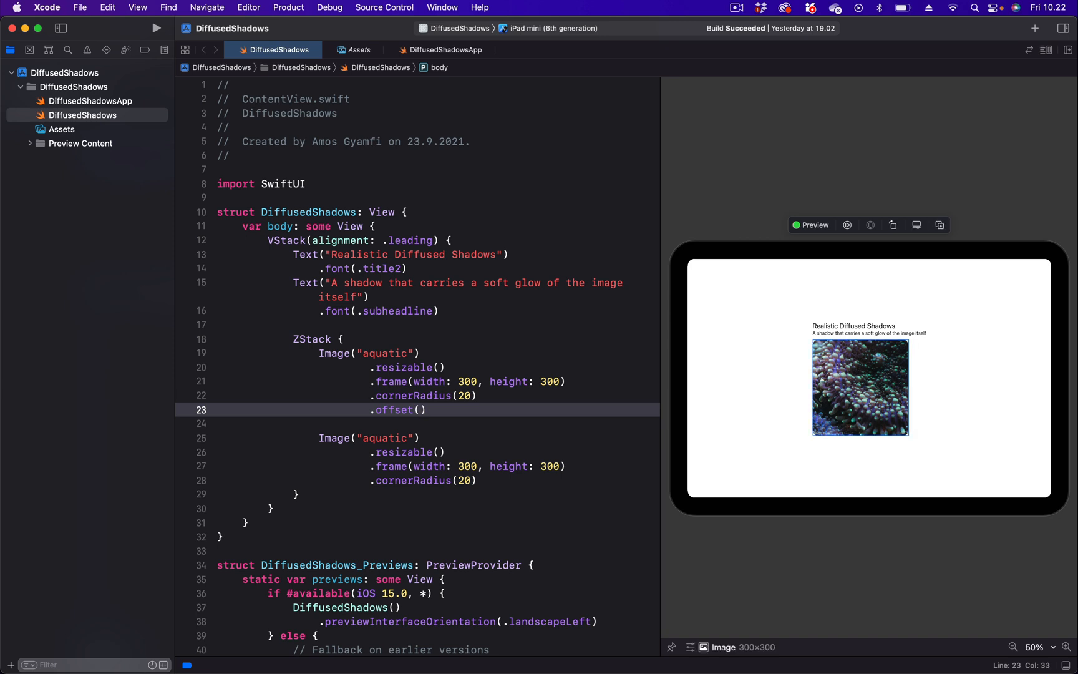
type("y:")
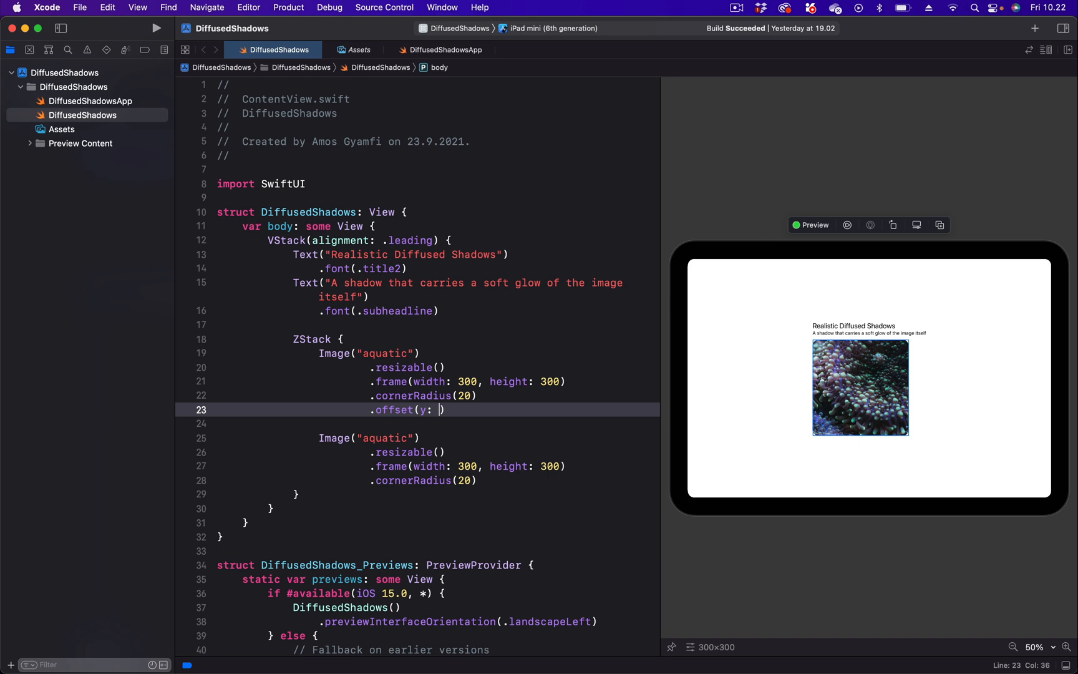
type("40")
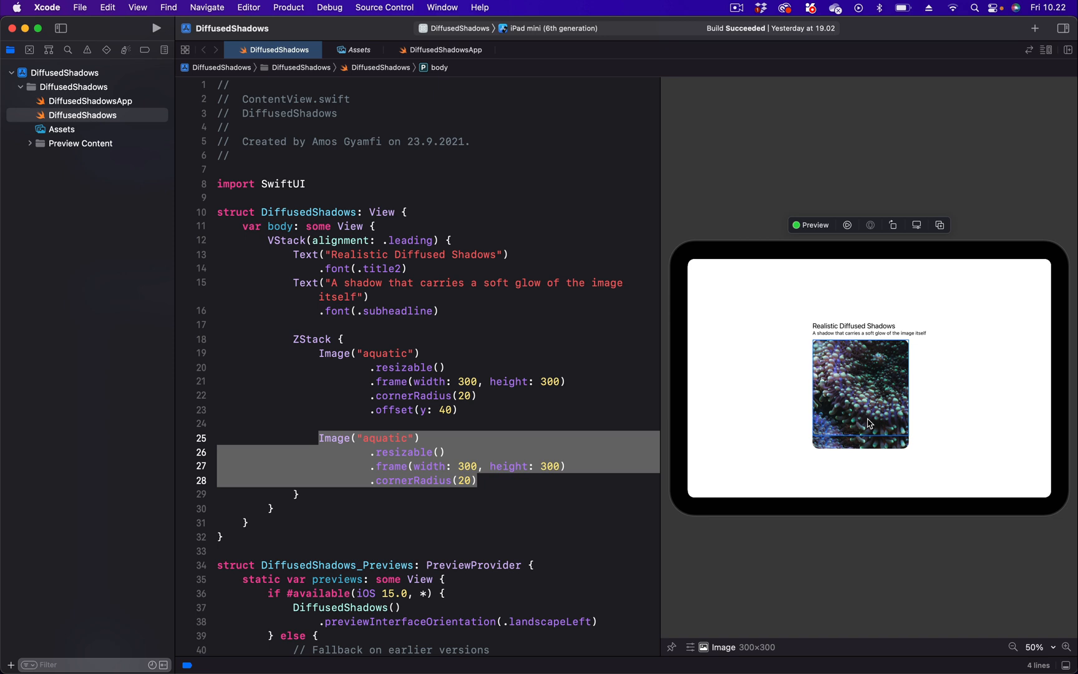
left_click(493, 395)
type(".")
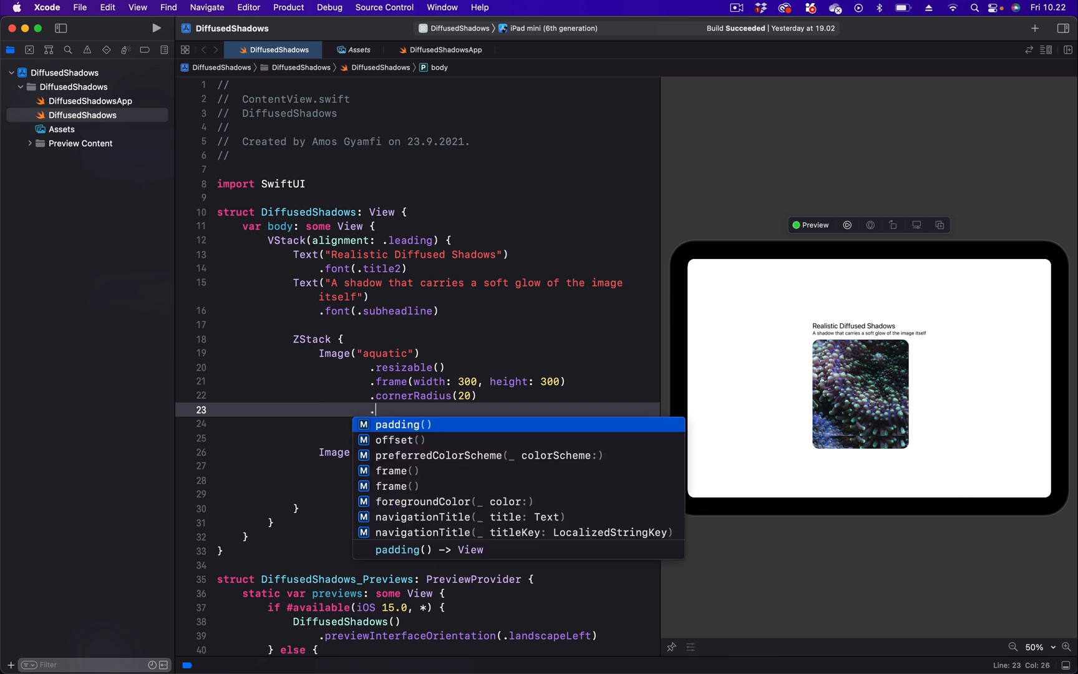
Give the back copy a 15-point .blur and set its vertical offset to 40
type("blur(radius: CGFloat")
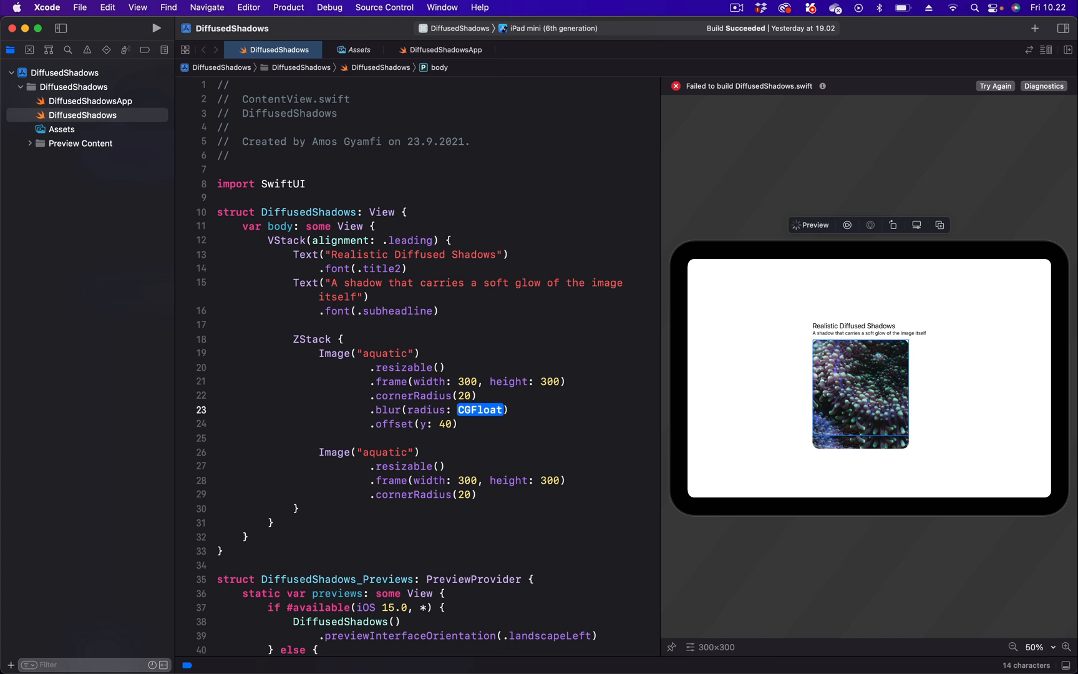
type("15")
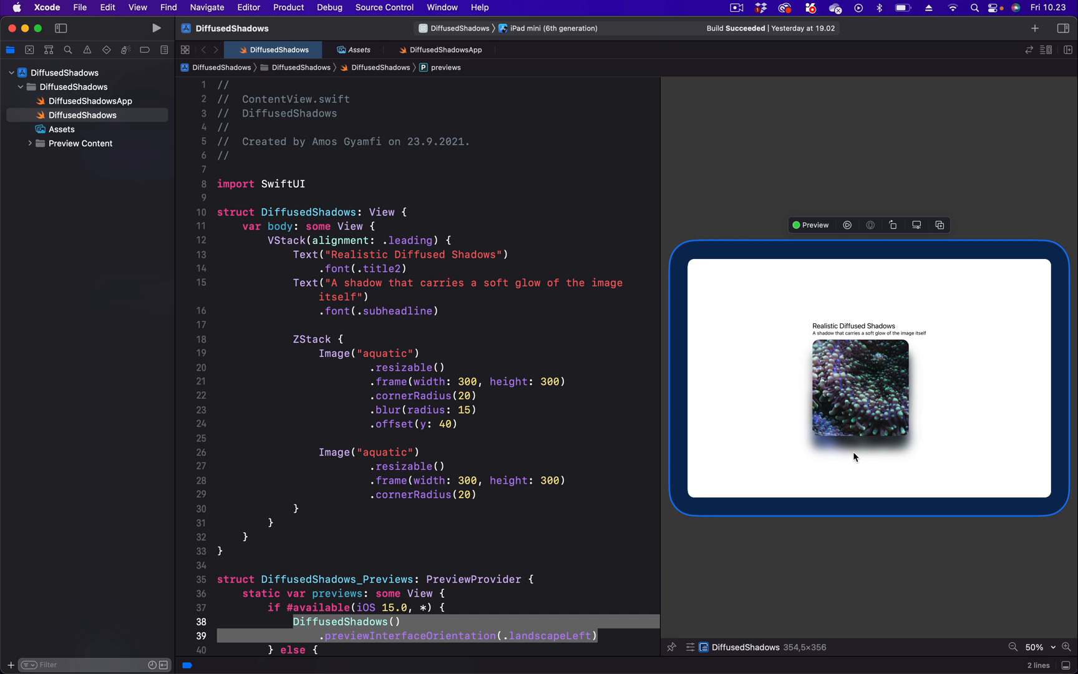
mouse_move(851, 411)
type("3")
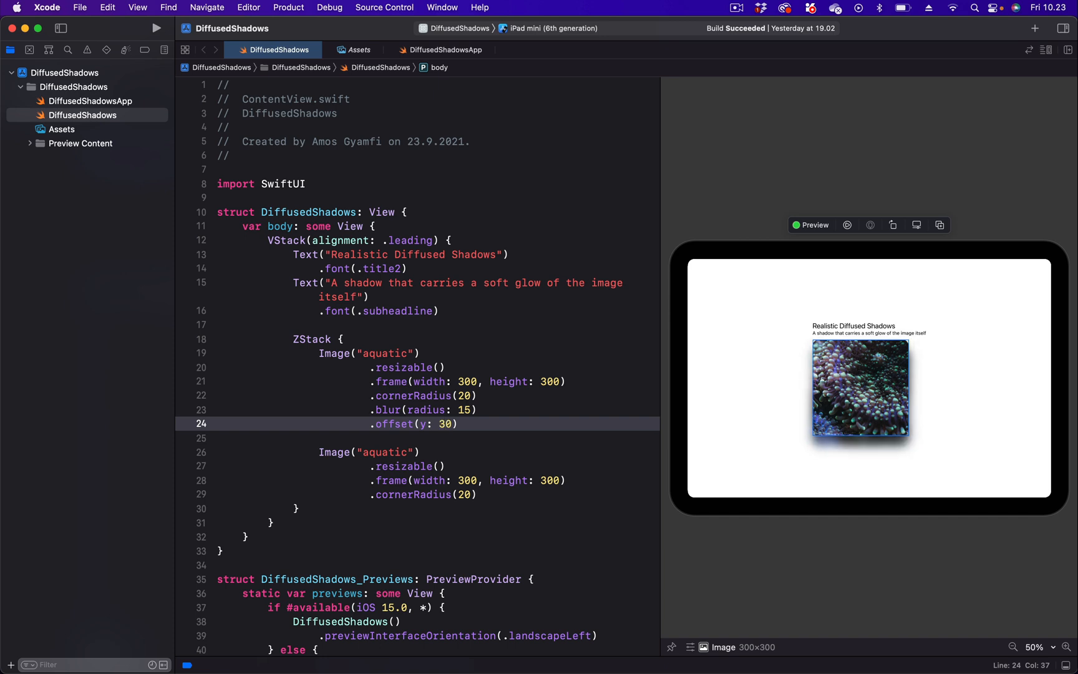
type("4")
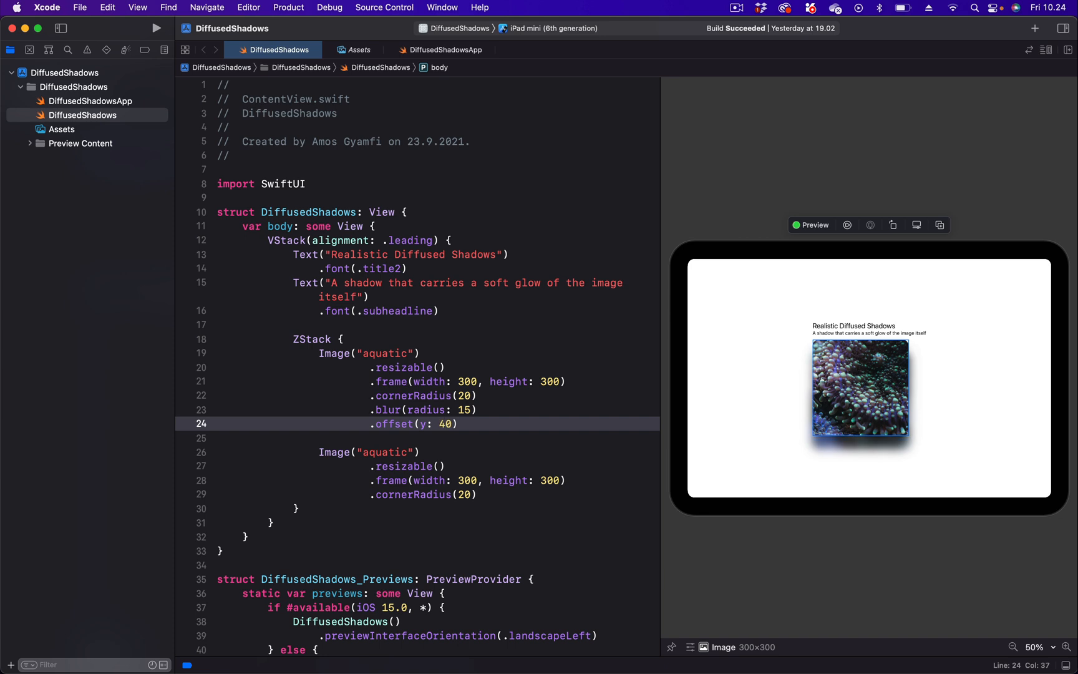
mouse_move(496, 399)
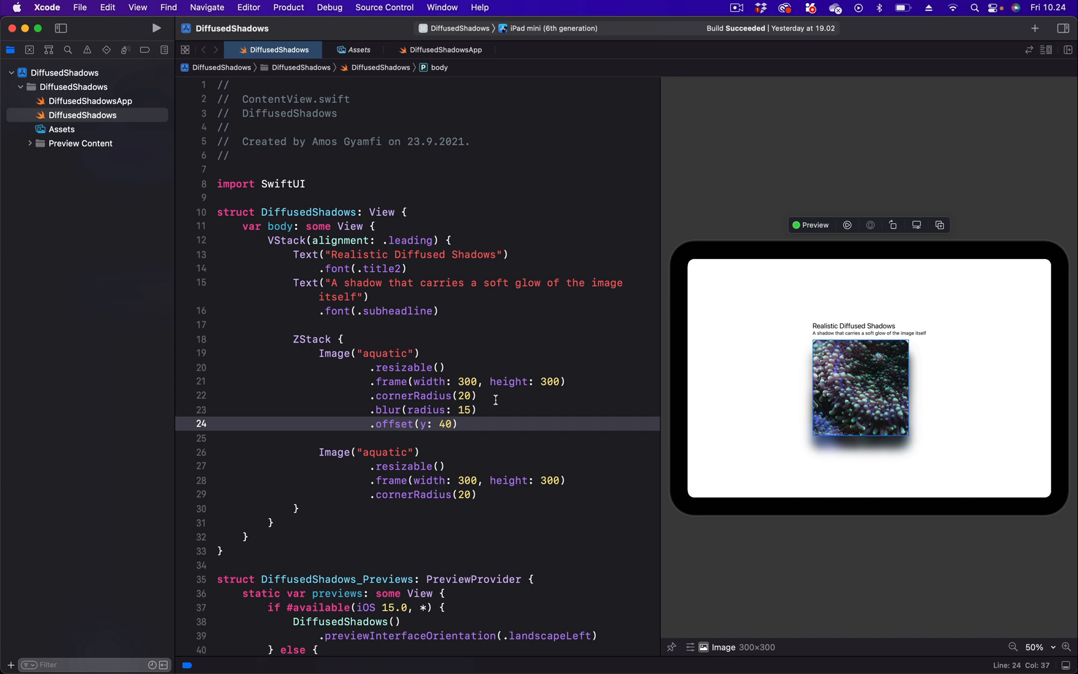
Add .blendMode(.plusDarker) to the blurred copy and reduce its offset to y: 20
key("Return")
type(".blendMode(blendMode: BlendMode")
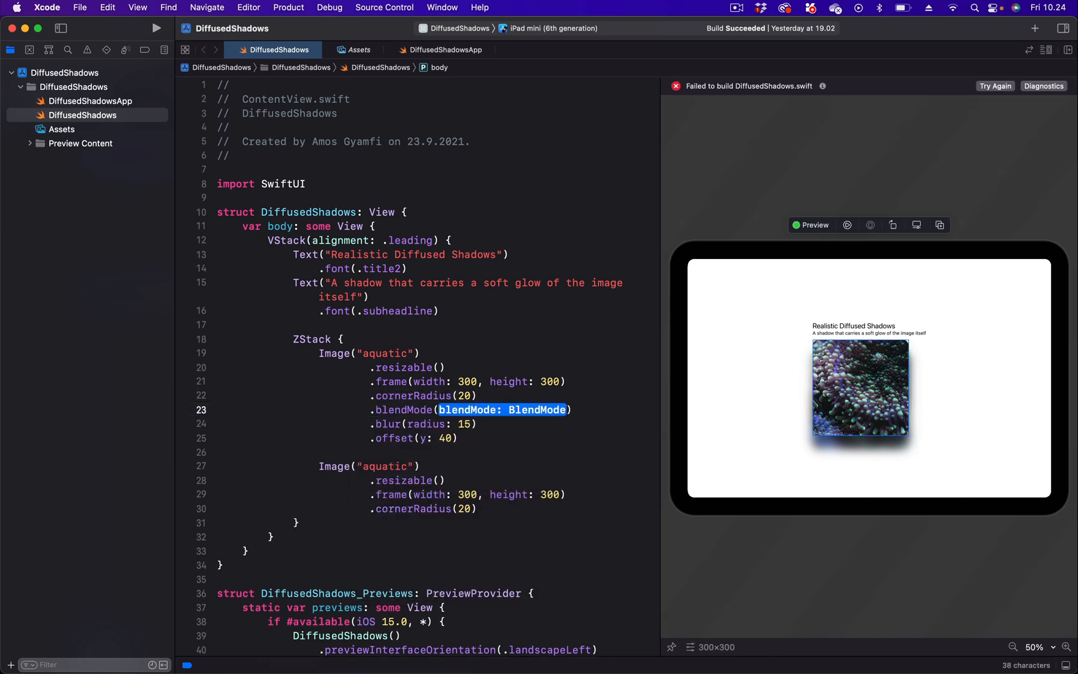
type(".")
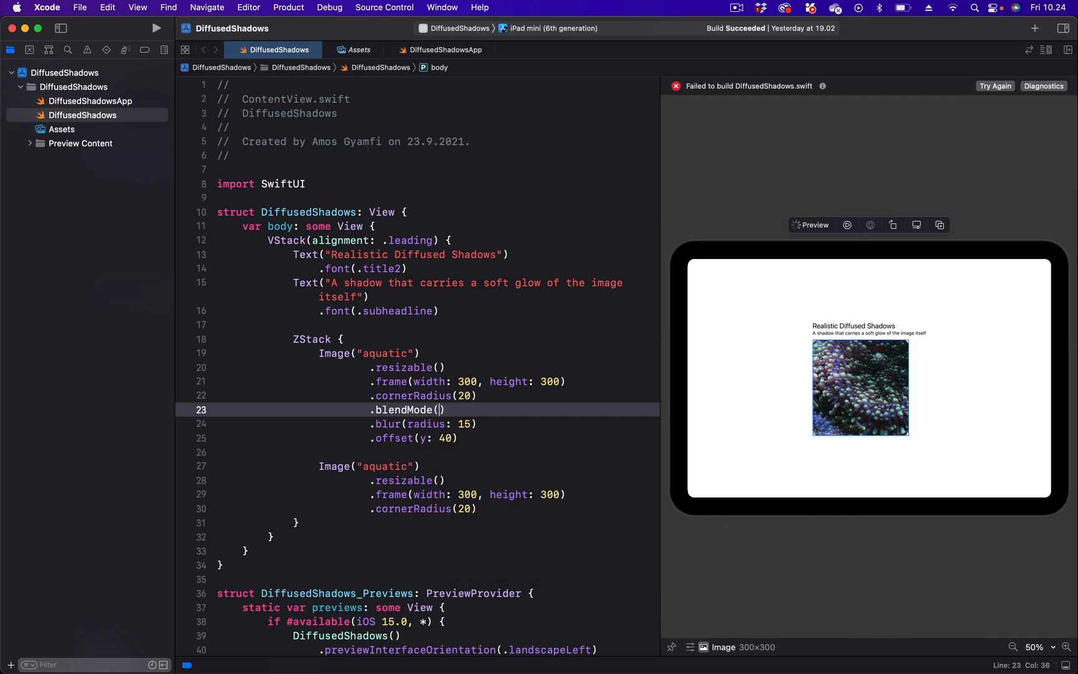
type(".plusDarker")
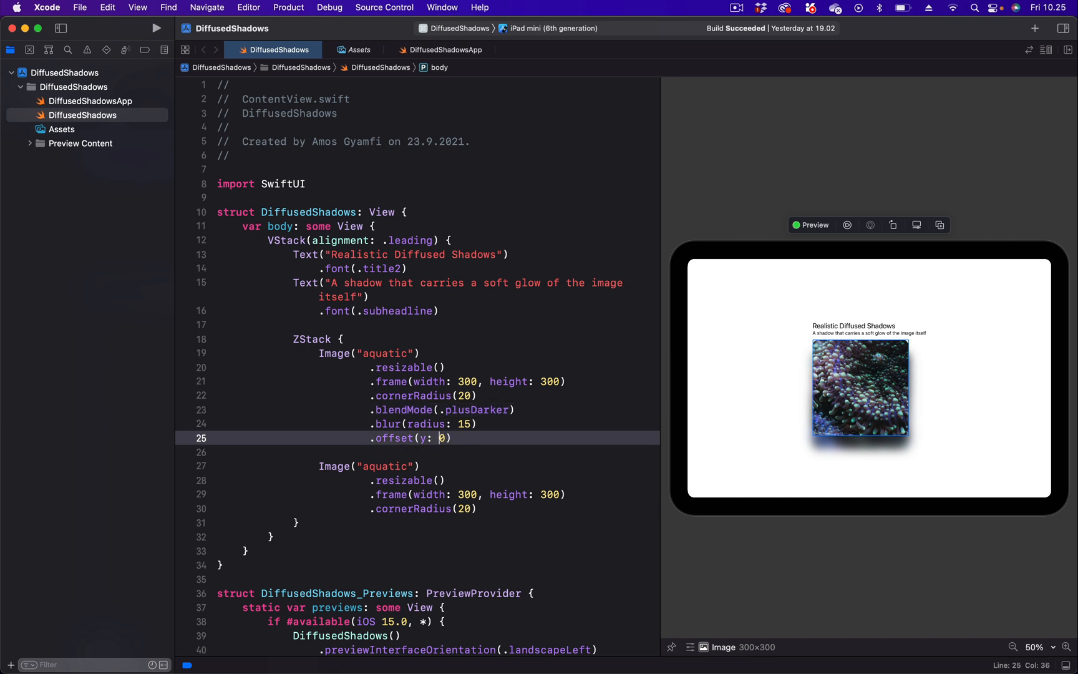
type("20")
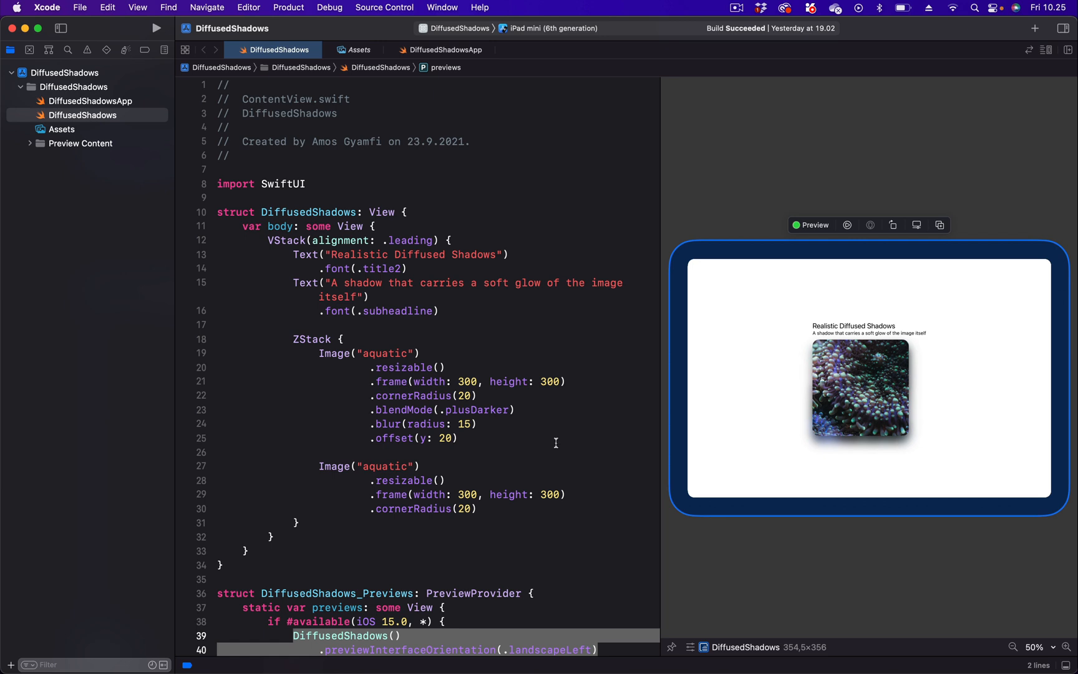
mouse_move(363, 408)
type(".blendMode(")
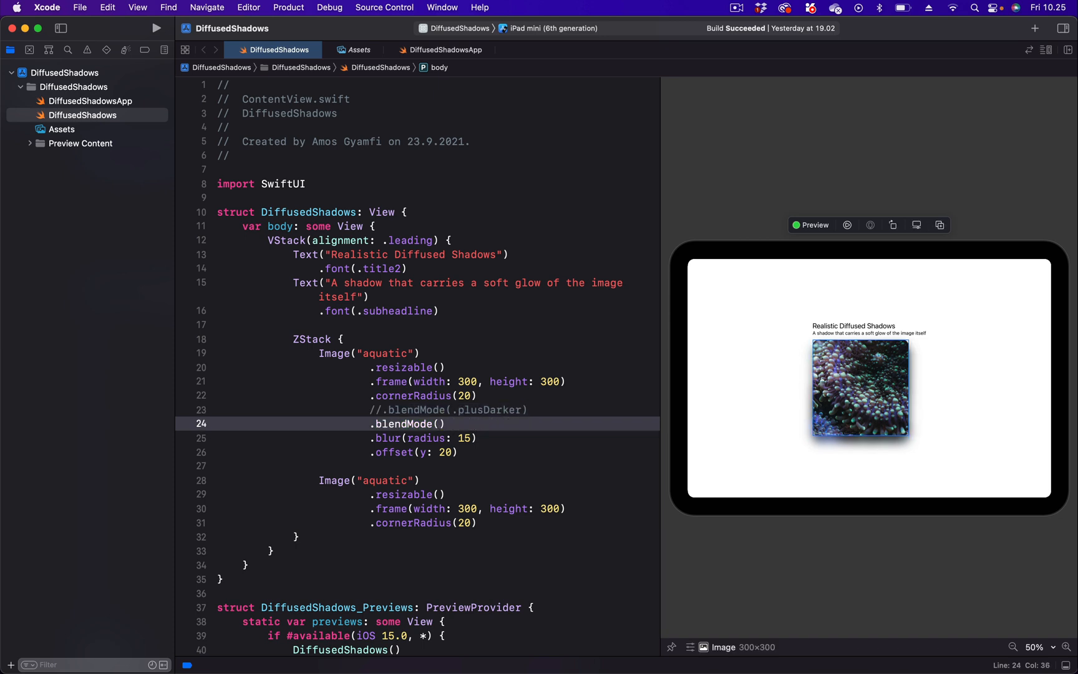
Try .multiply and .luminosity blend modes, then settle on .blendMode(.hardLight)
type("multiply")
type(".blendMode(.plusDarke")
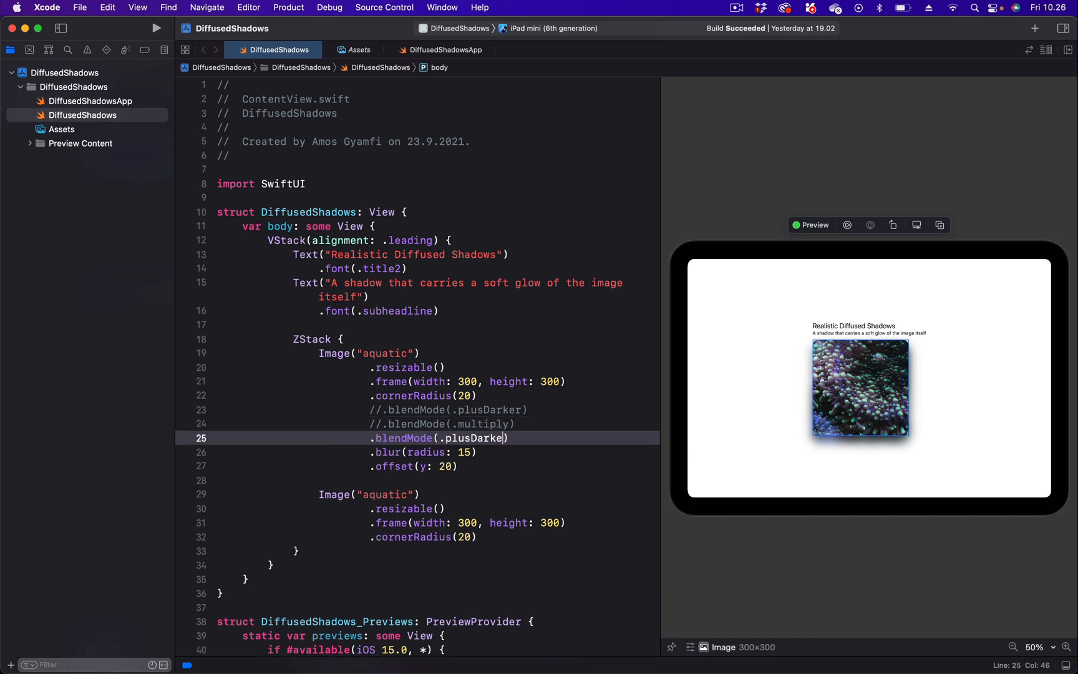
type("luminosity")
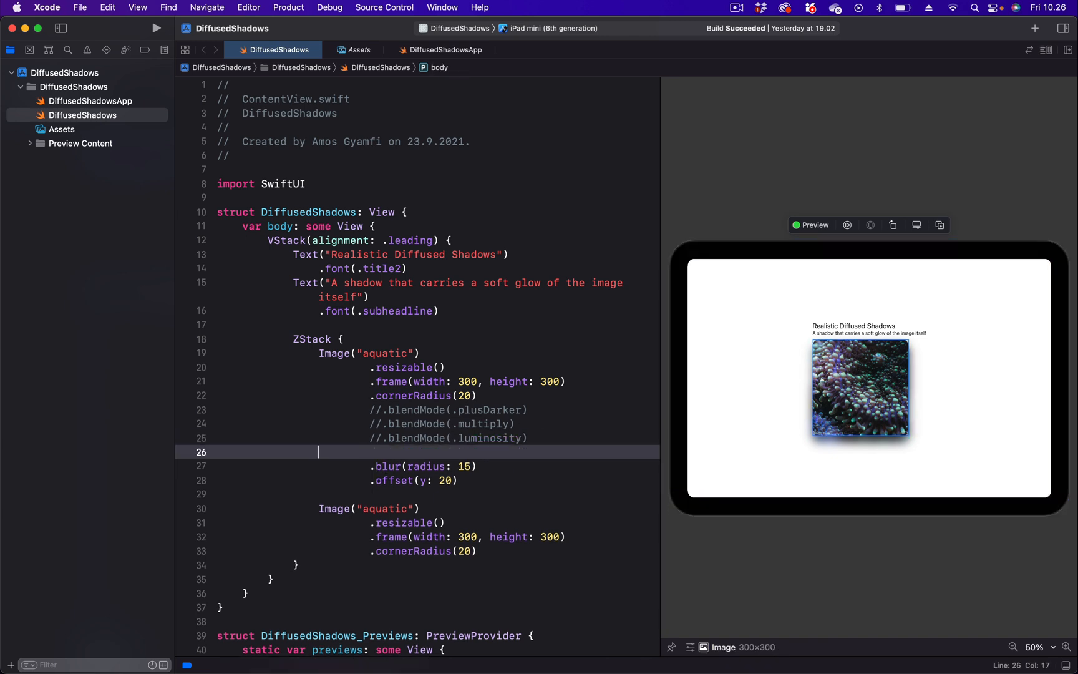
type(".blendMode(.hardLight)")
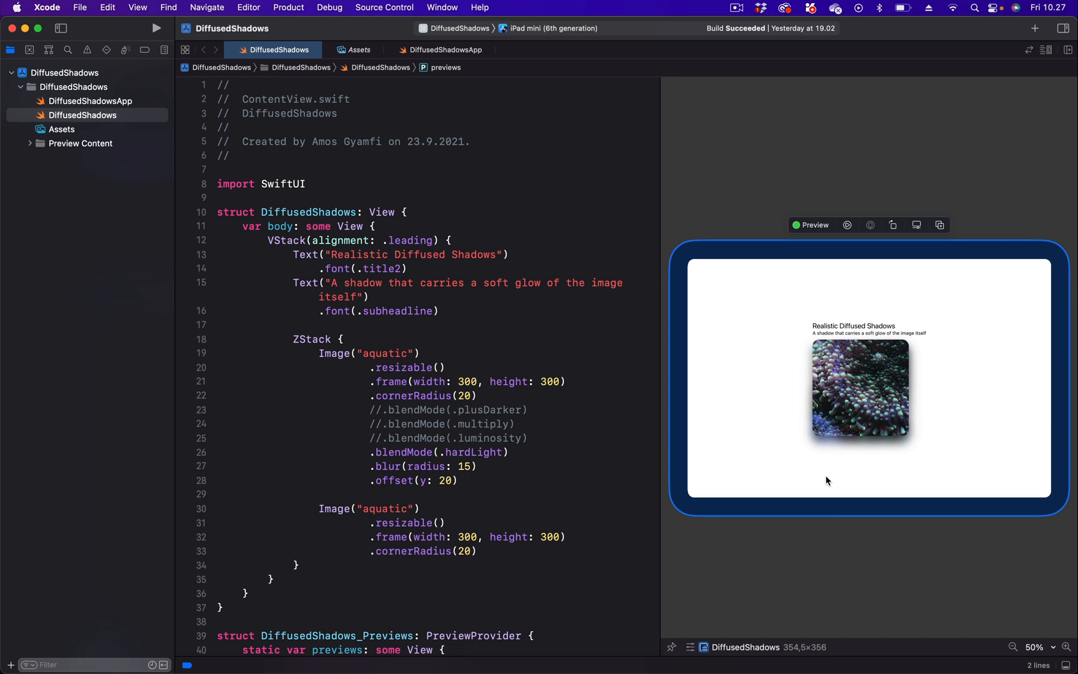
mouse_move(394, 473)
type(".blendMode(")
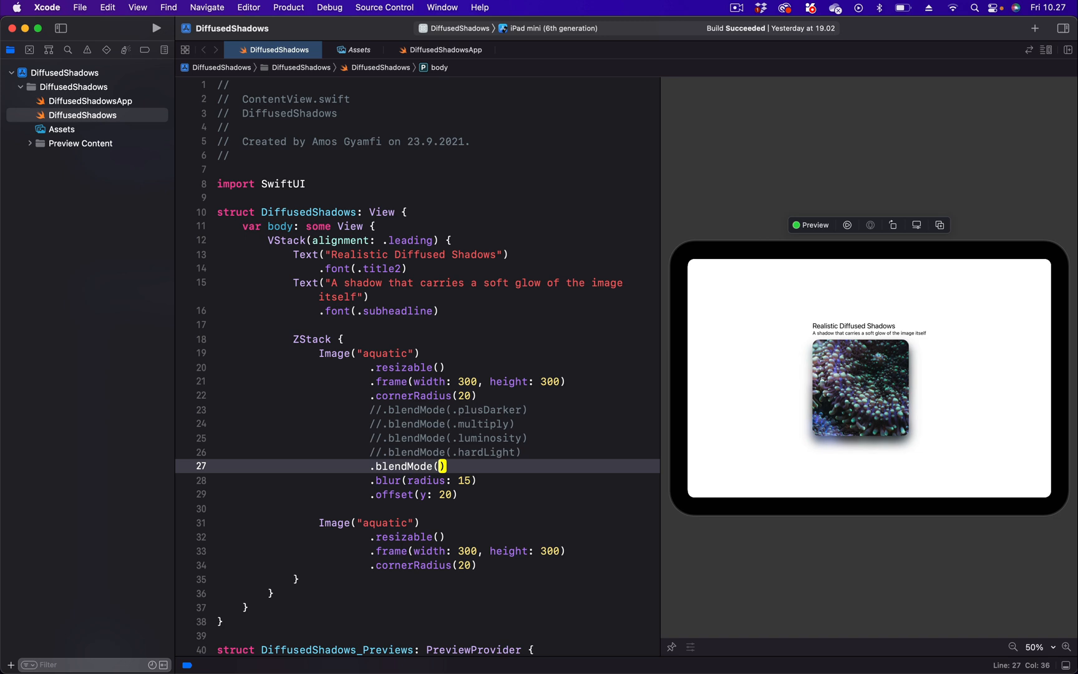
Switch the shadow copy's blend mode to .difference, leaving .hardLight commented out
type(".difference")
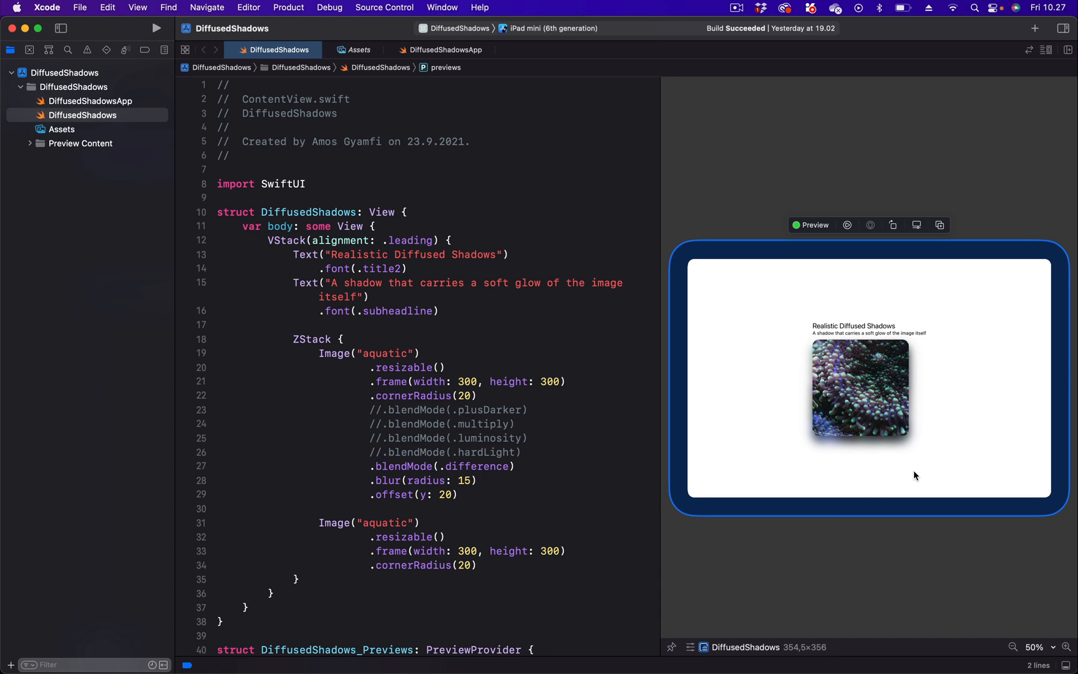
mouse_move(898, 474)
type("x")
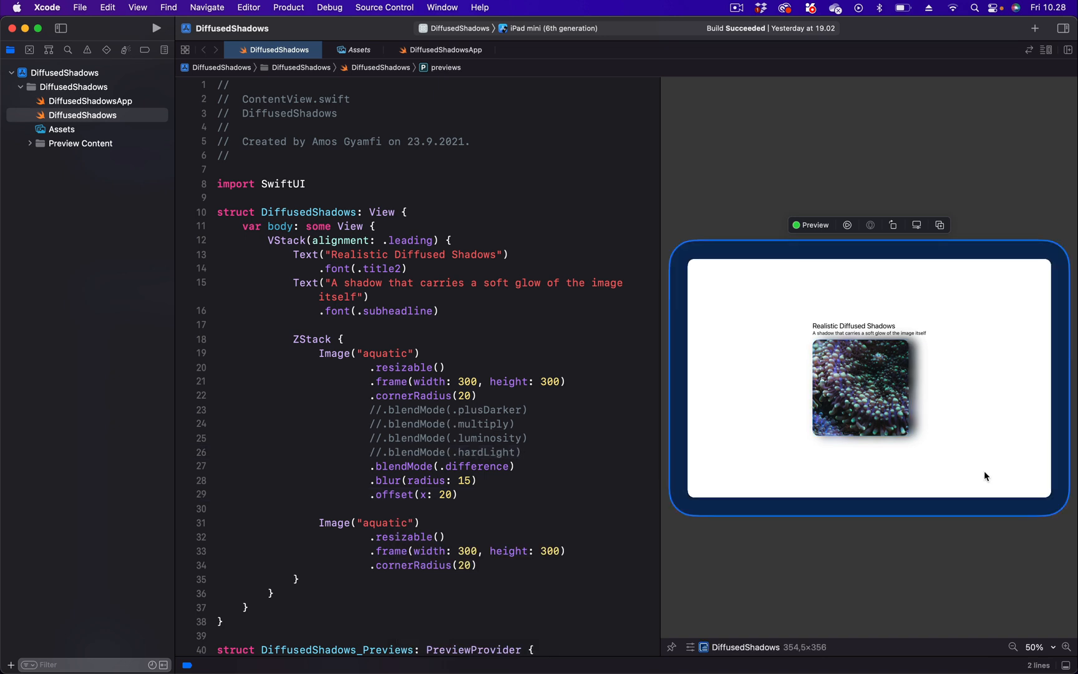
mouse_move(920, 443)
type("-")
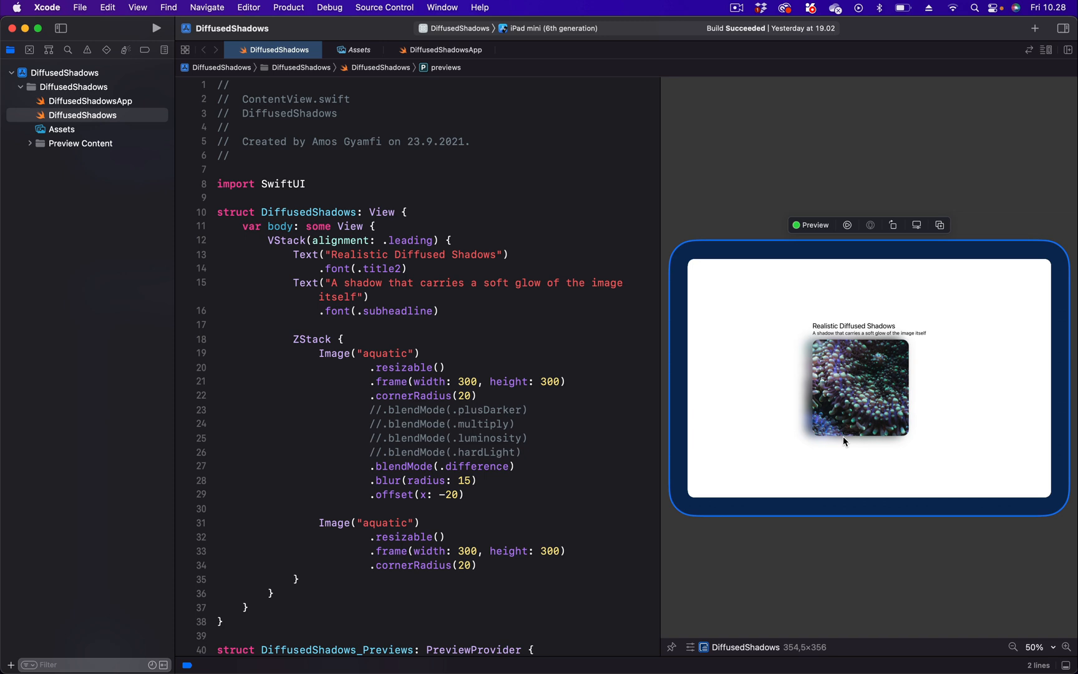
mouse_move(849, 445)
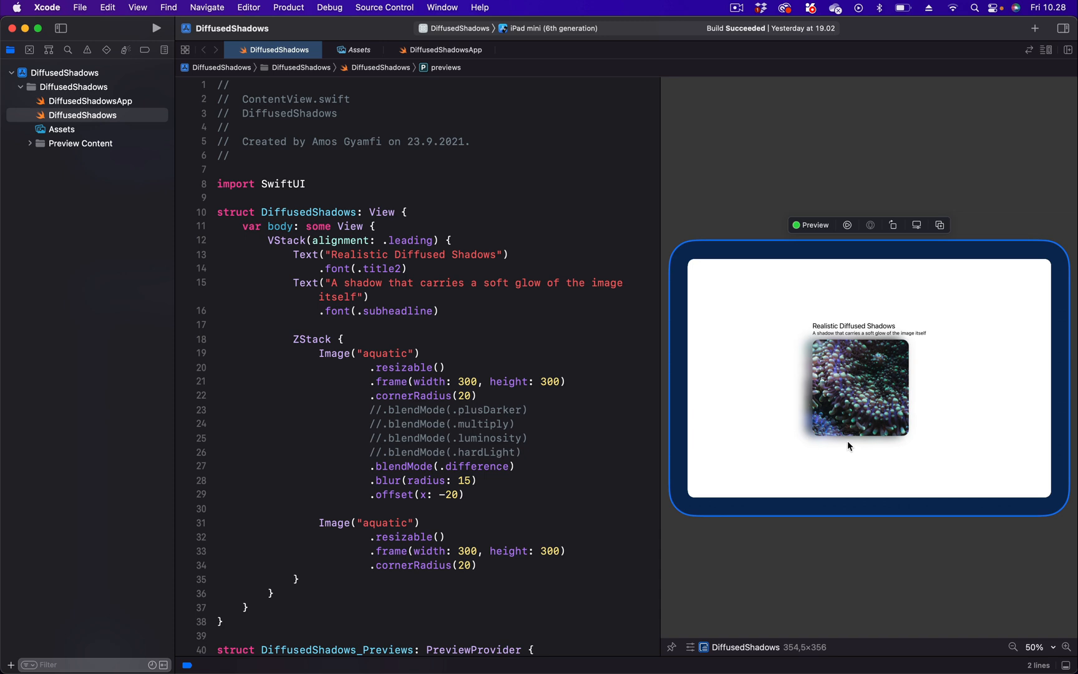
Make the shadow copy's modifier read .offset(x: -20, y: 20)
left_click(457, 494)
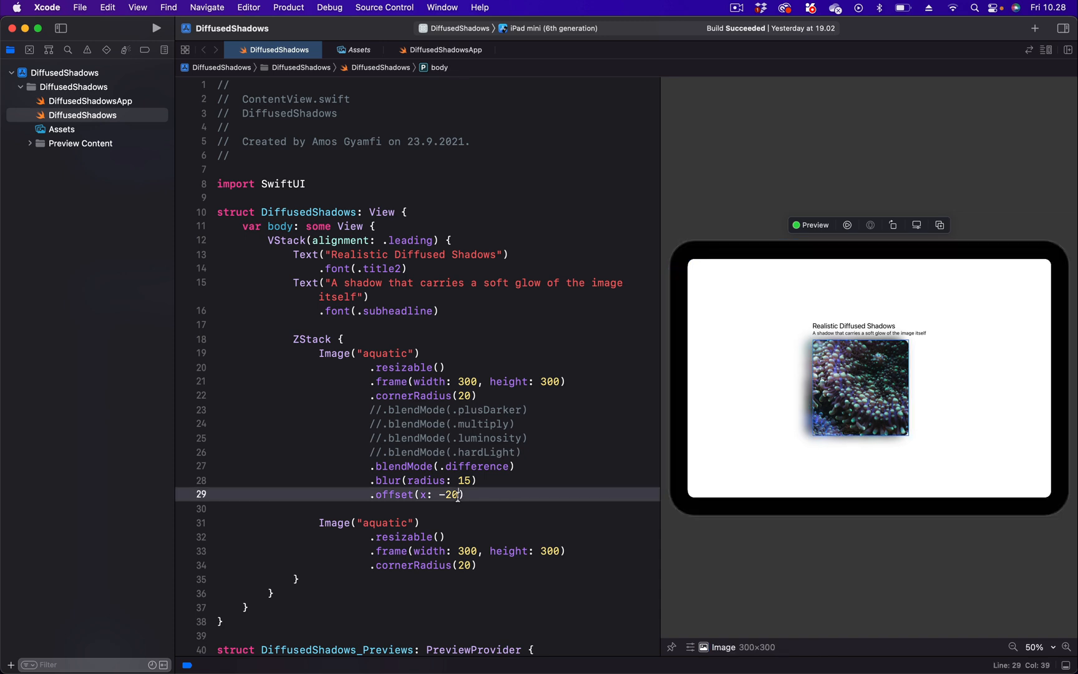
type(",")
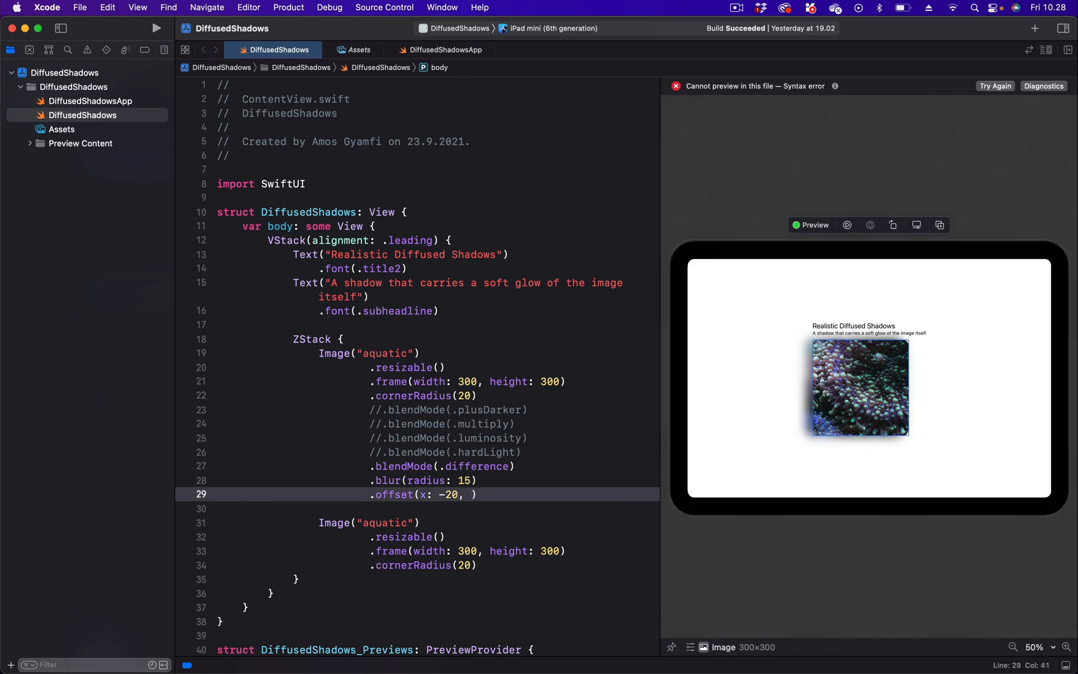
type("y:")
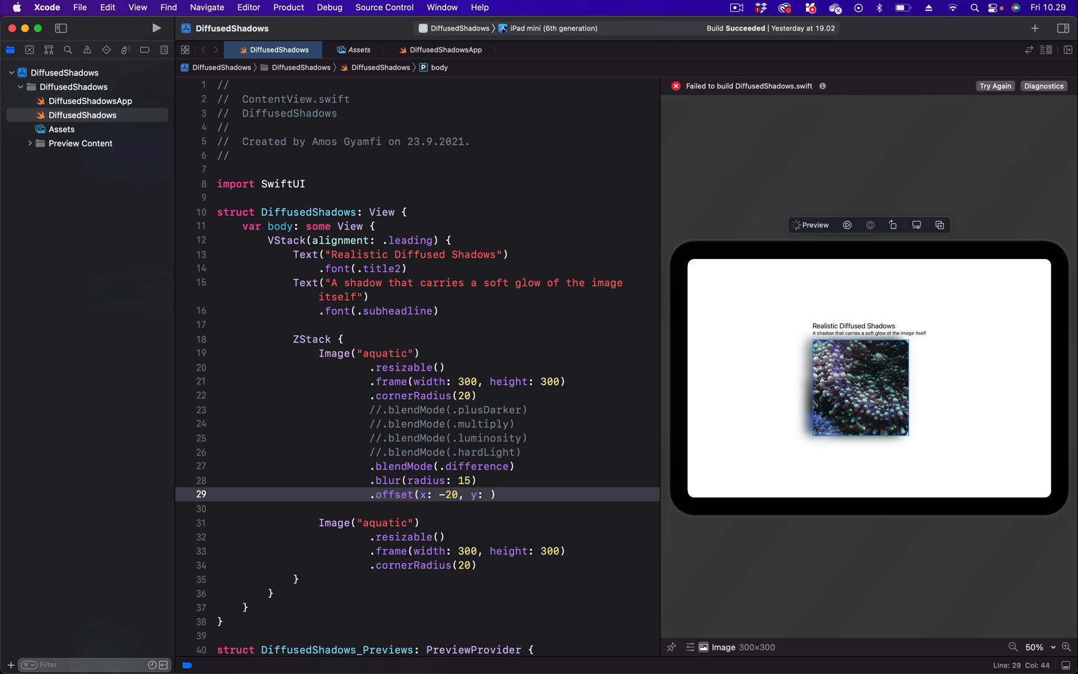
type("20")
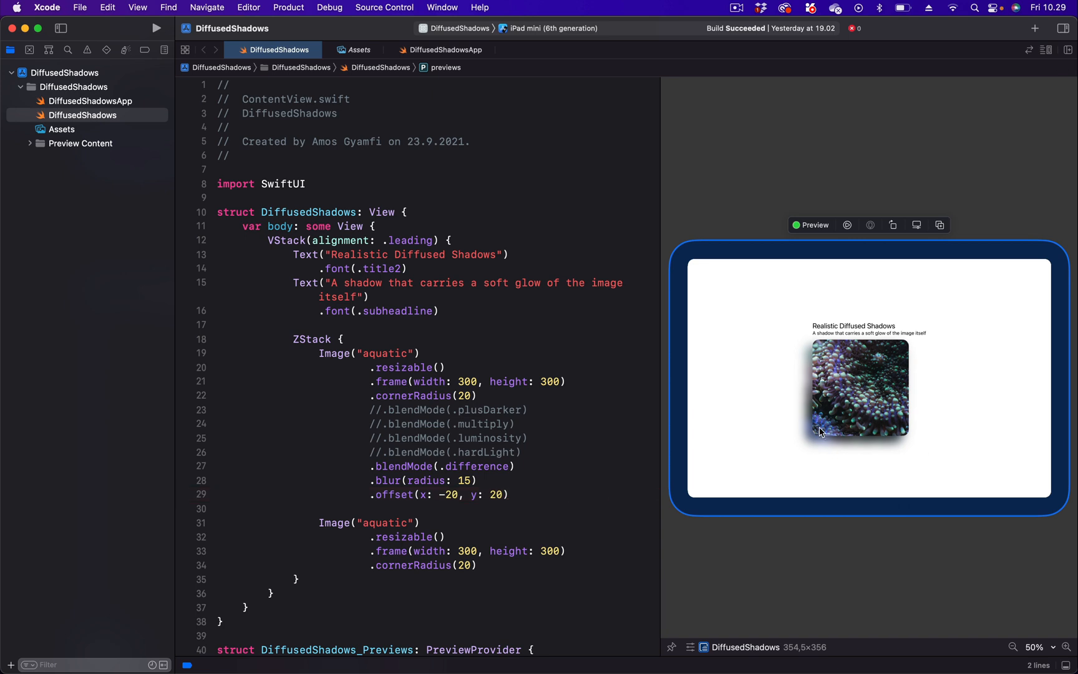
mouse_move(867, 443)
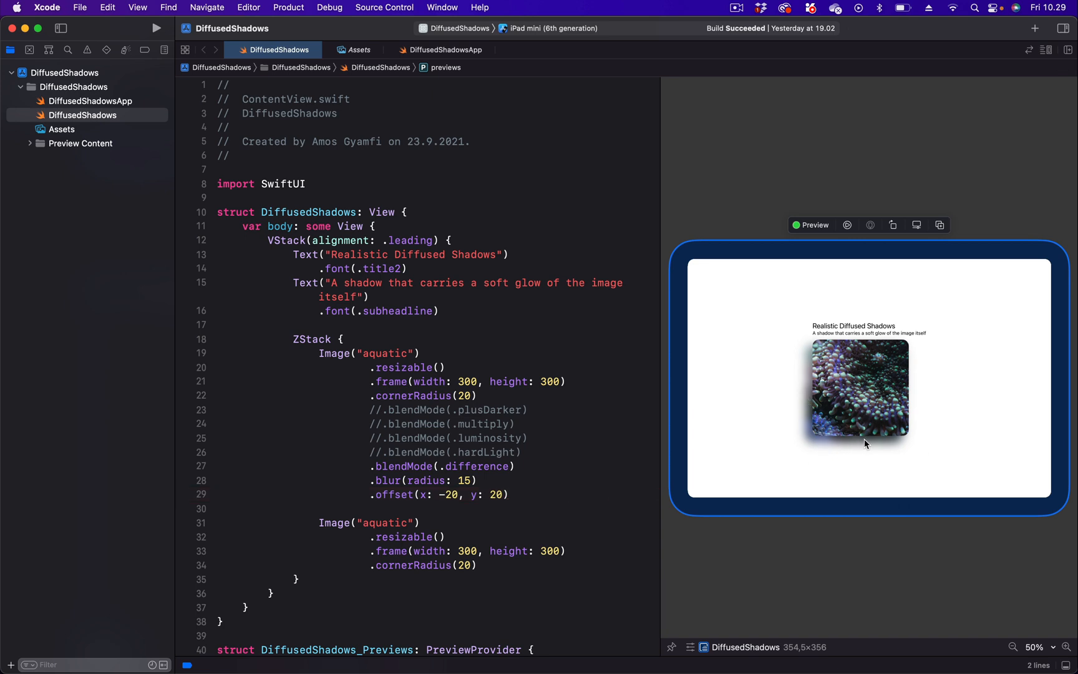